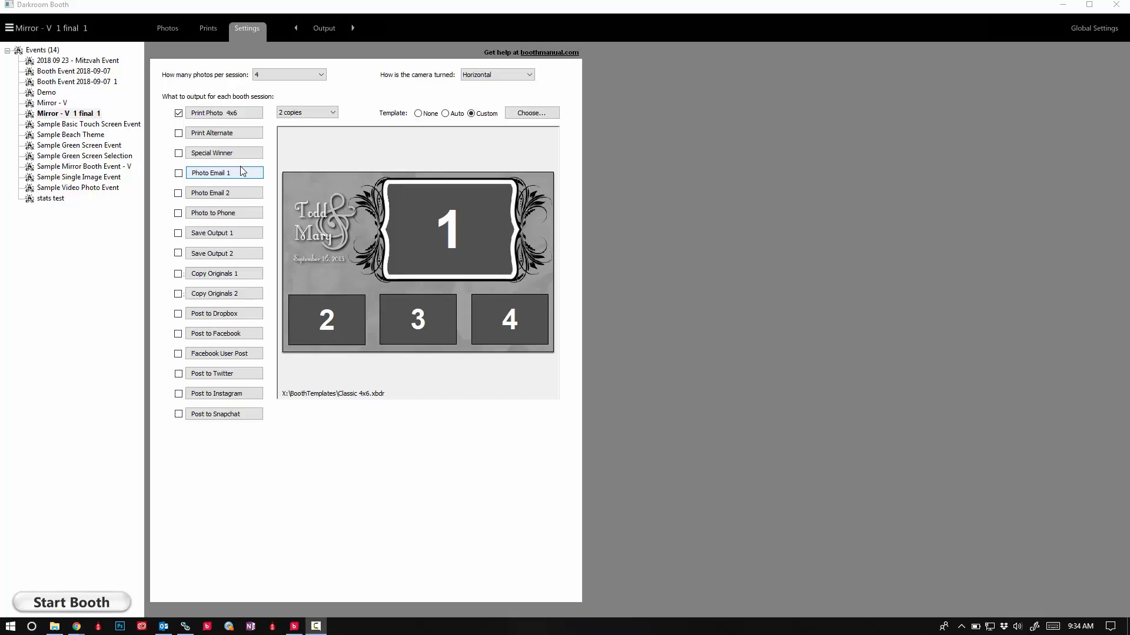
Step: Open the context menu for the 'Mirror - V 1 final 1' event in the Events tree
{"action": "right_click", "coordinate": [68, 113]}
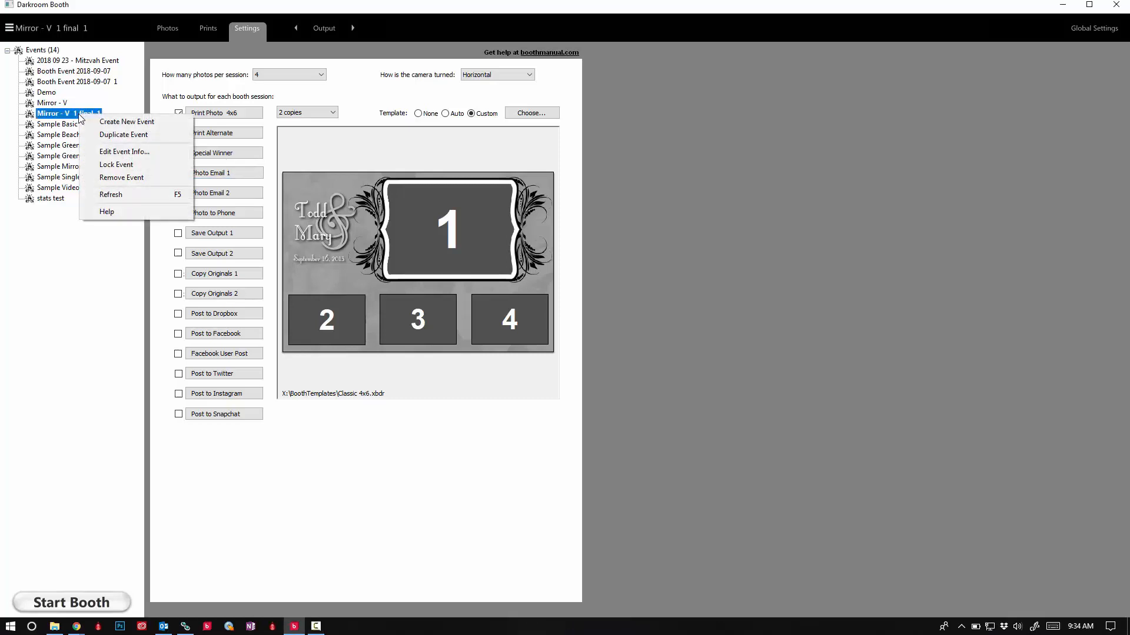
{"action": "mouse_move", "coordinate": [599, 101]}
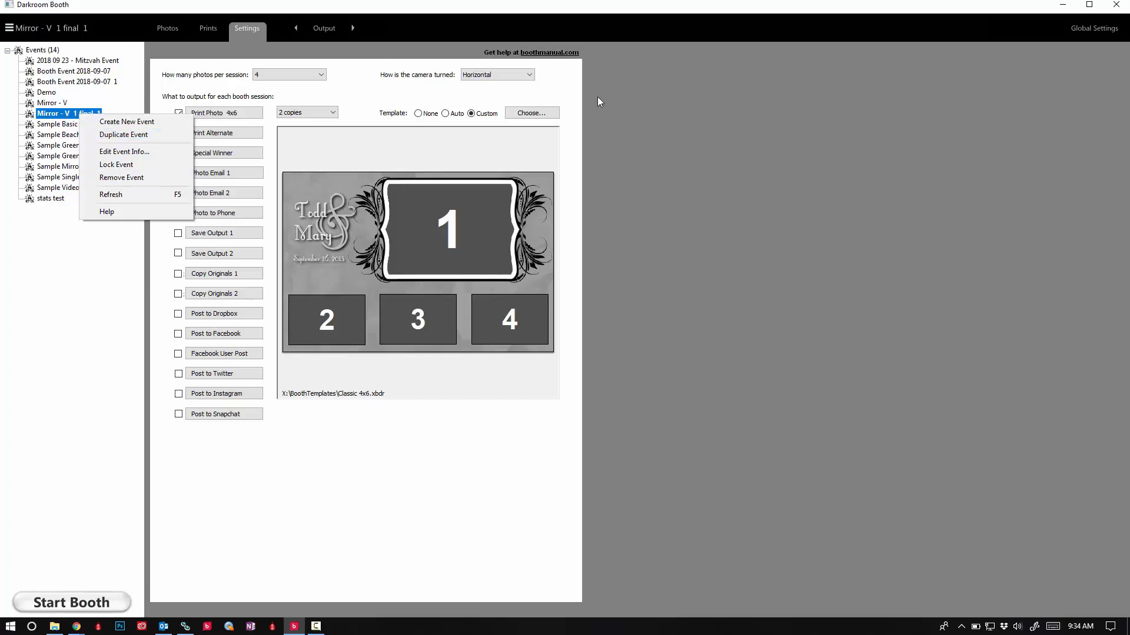
Step: Remove all 16 event photos, also deleting their picture files
{"action": "left_click", "coordinate": [168, 28]}
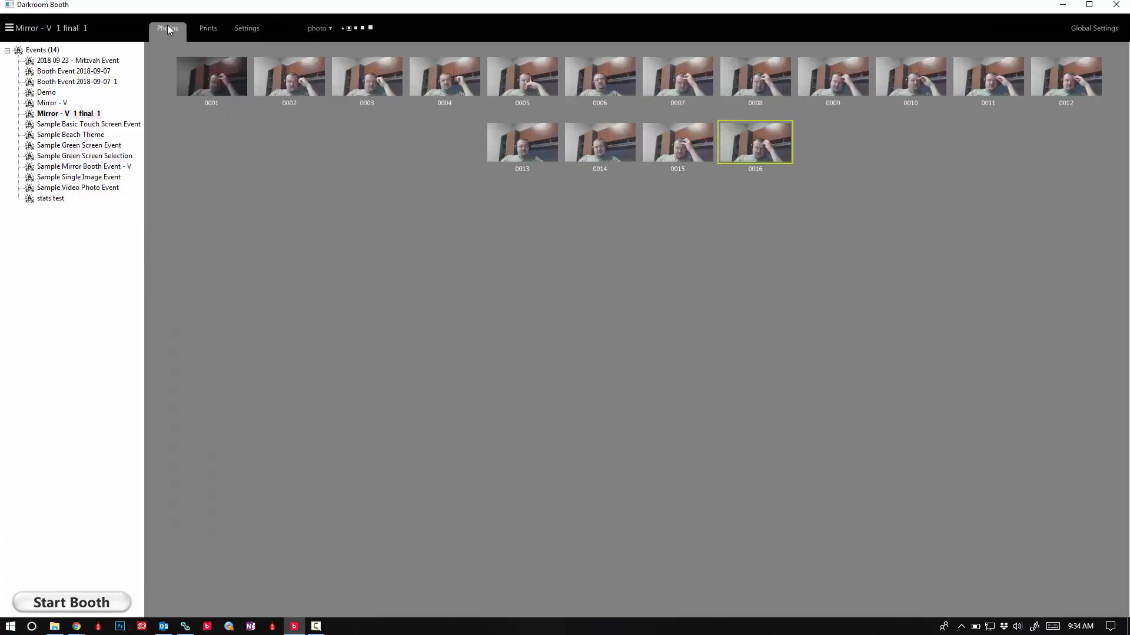
{"action": "mouse_move", "coordinate": [226, 106]}
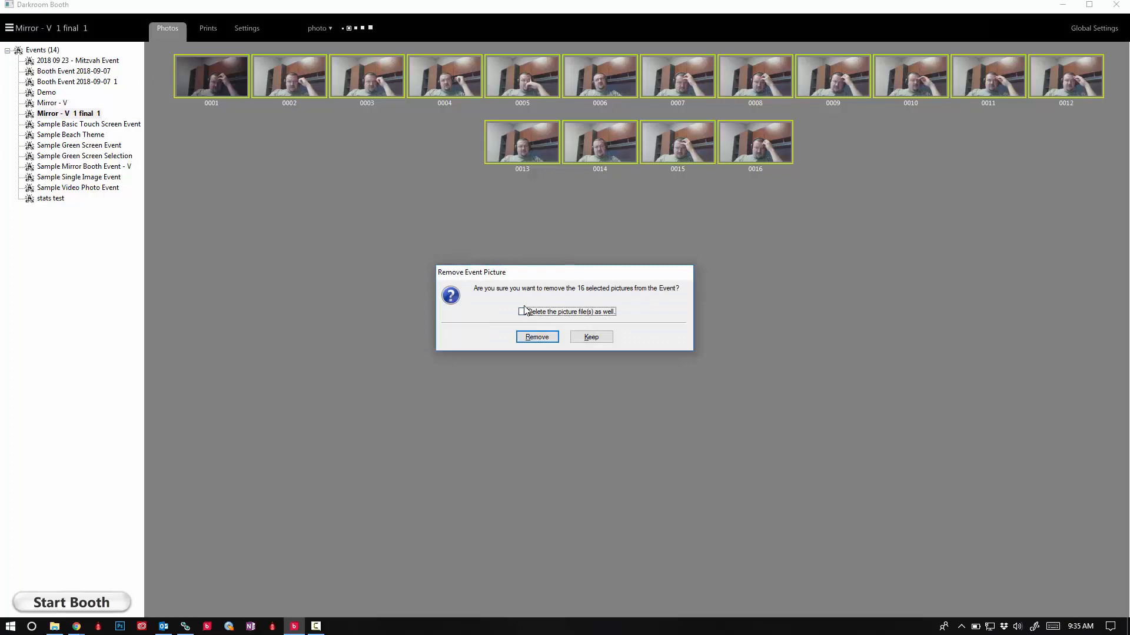
{"action": "left_click", "coordinate": [523, 311]}
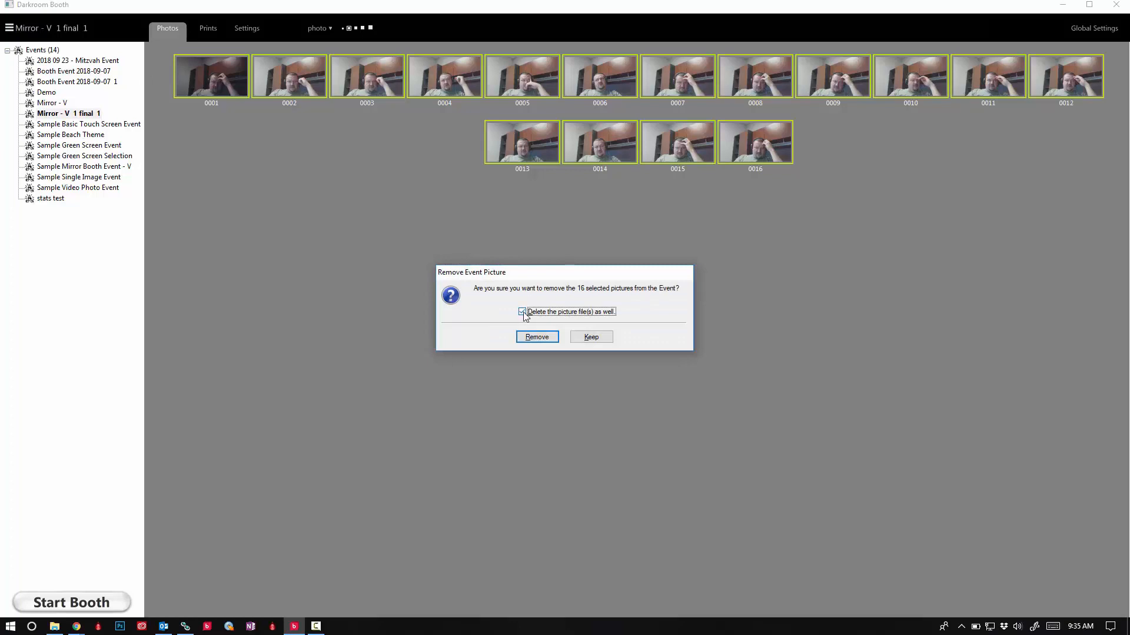
{"action": "left_click", "coordinate": [523, 311]}
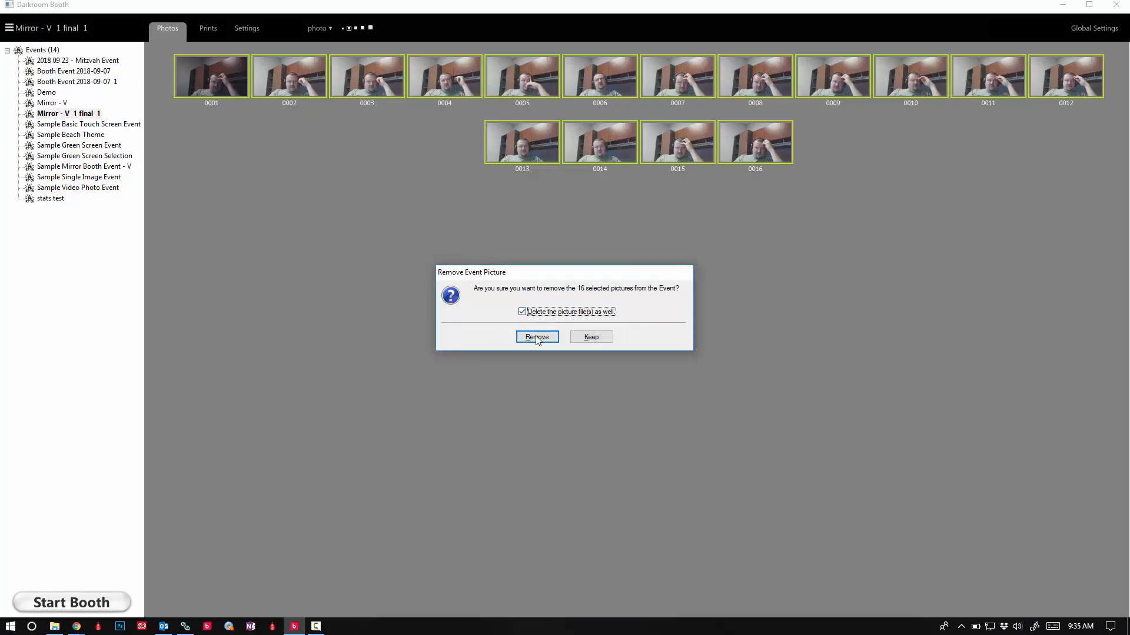
{"action": "left_click", "coordinate": [536, 336]}
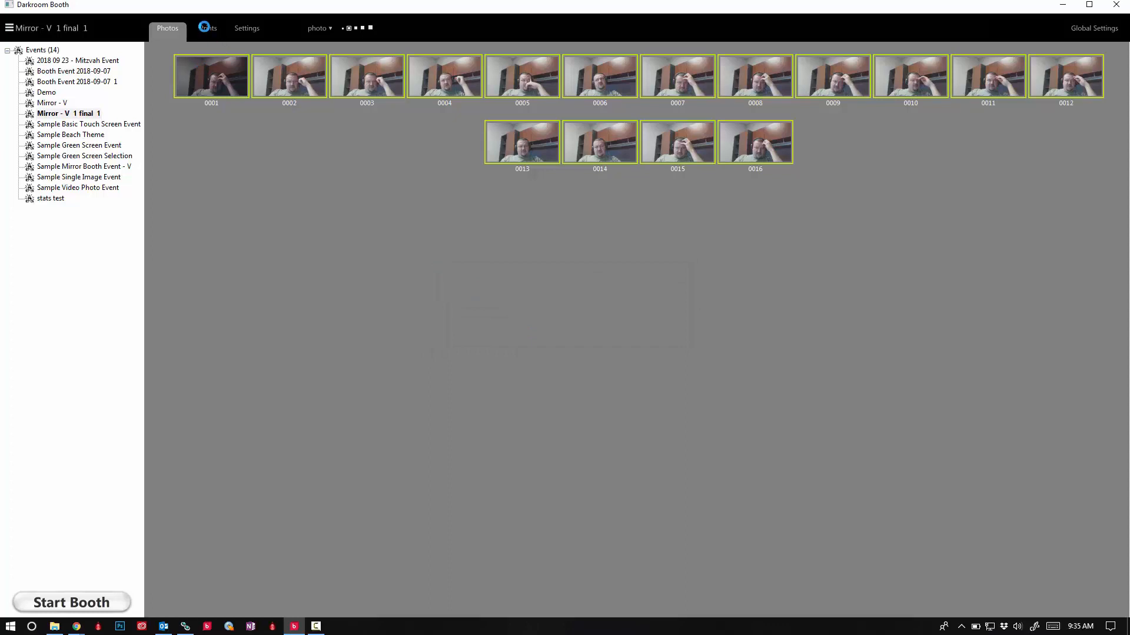
Step: Remove the event's 4 prints, also deleting their picture files
{"action": "left_click", "coordinate": [208, 28]}
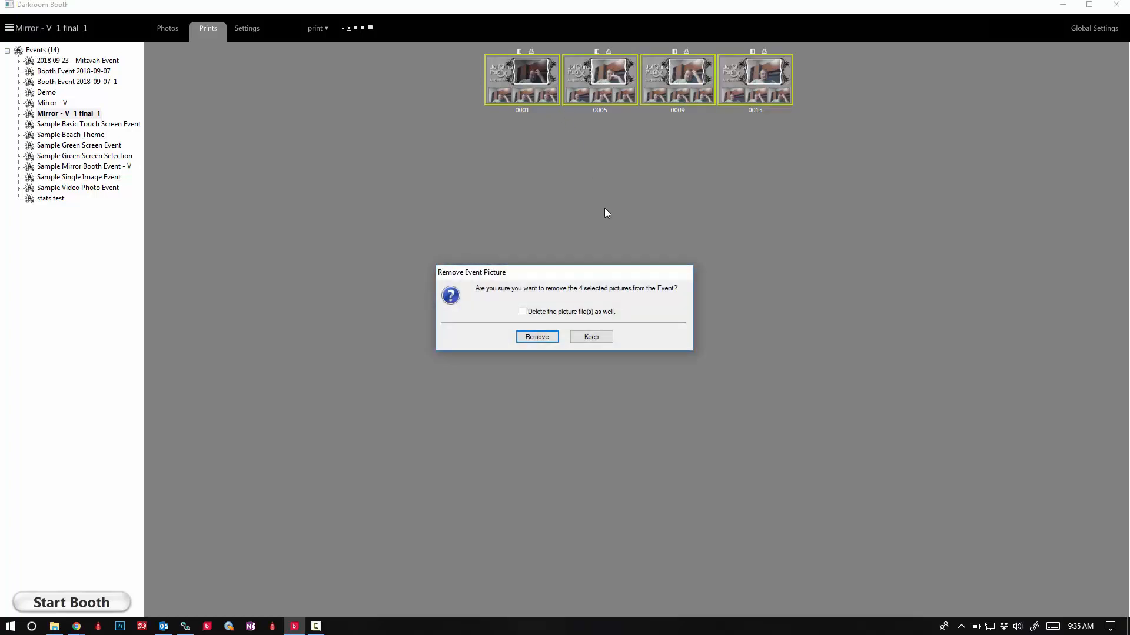
{"action": "left_click", "coordinate": [522, 312]}
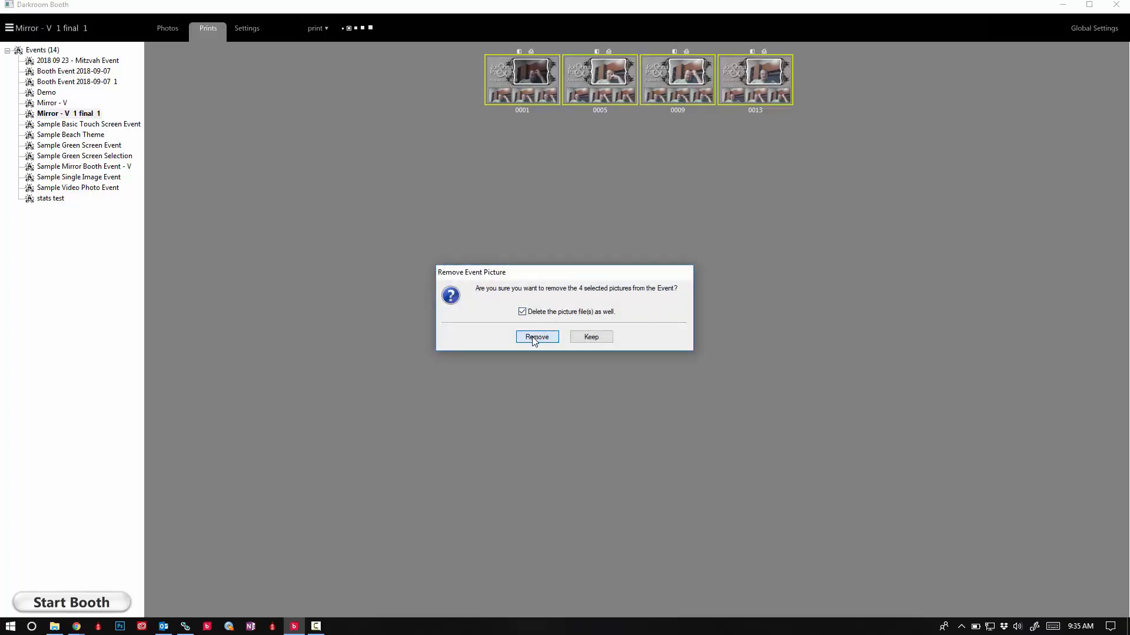
{"action": "left_click", "coordinate": [536, 337]}
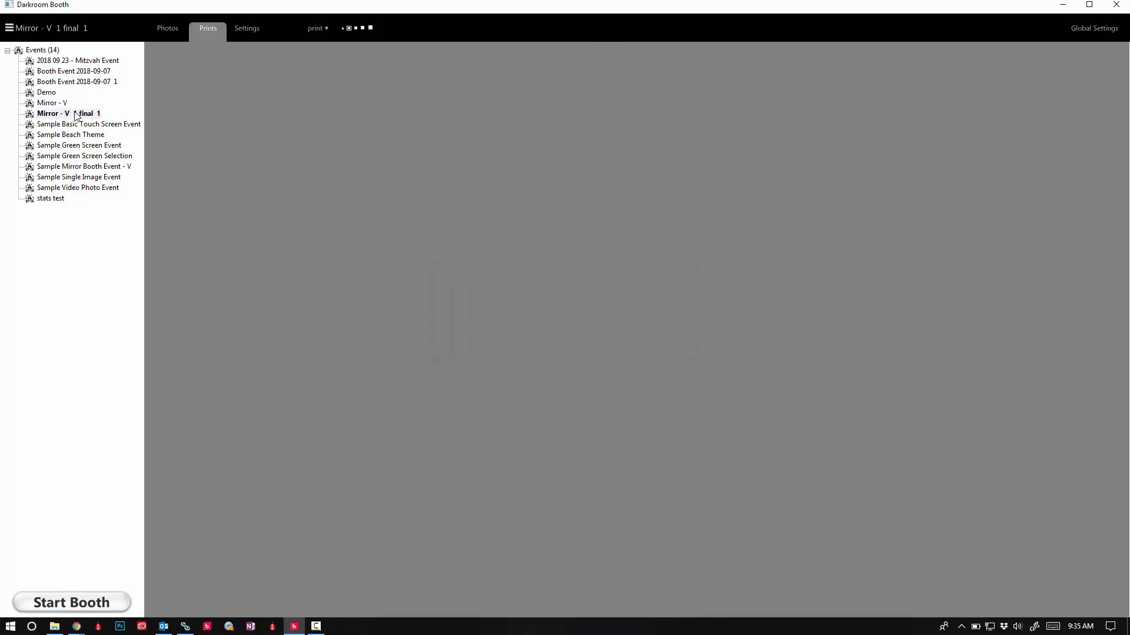
Step: Choose Remove Event for 'Mirror - V 1 final 1' and enable deleting its picture files
{"action": "right_click", "coordinate": [67, 113]}
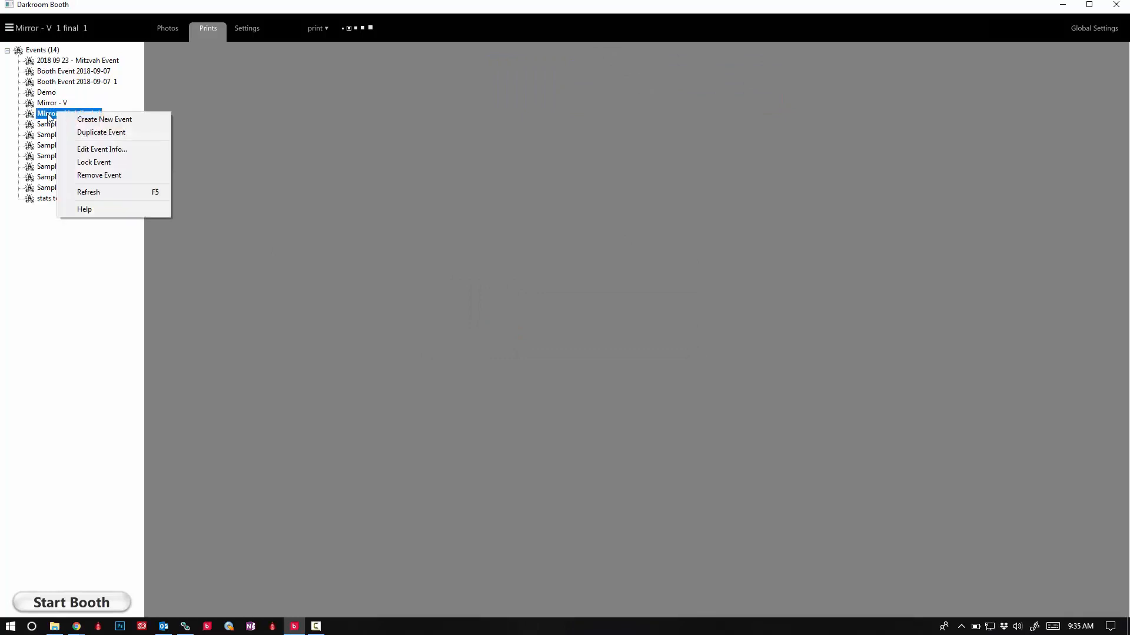
{"action": "mouse_move", "coordinate": [99, 175]}
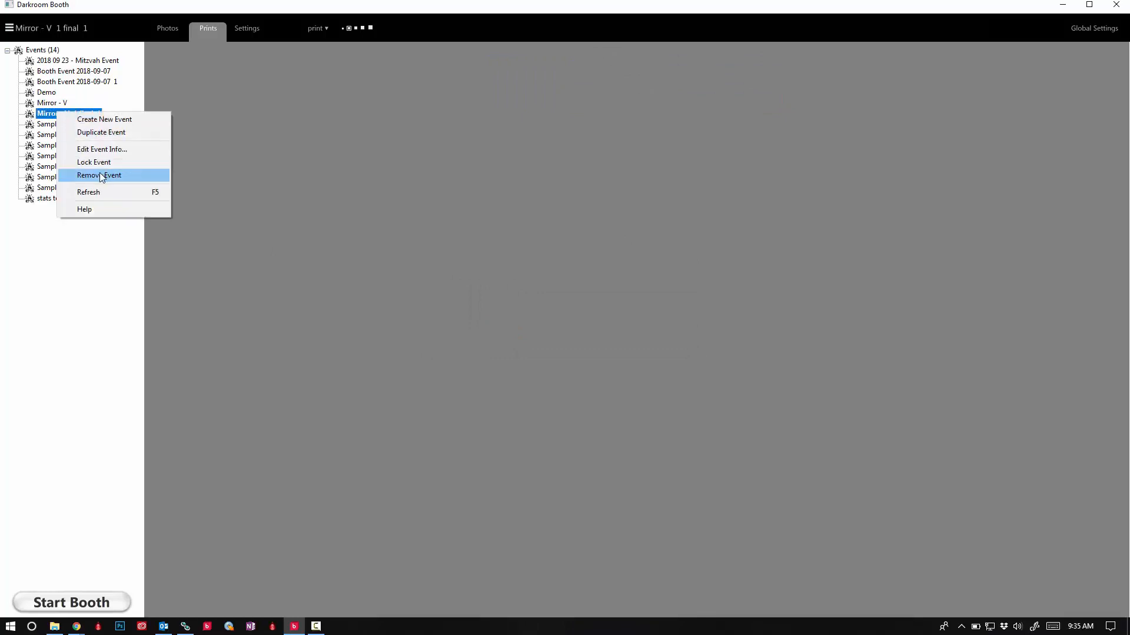
{"action": "left_click", "coordinate": [99, 176]}
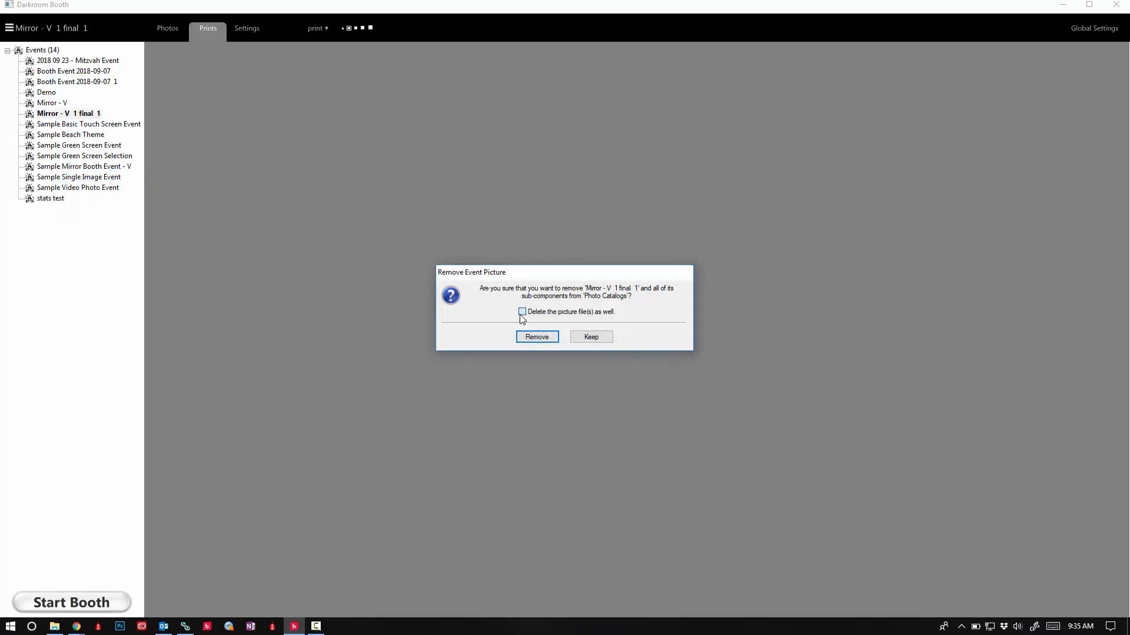
{"action": "left_click", "coordinate": [522, 312]}
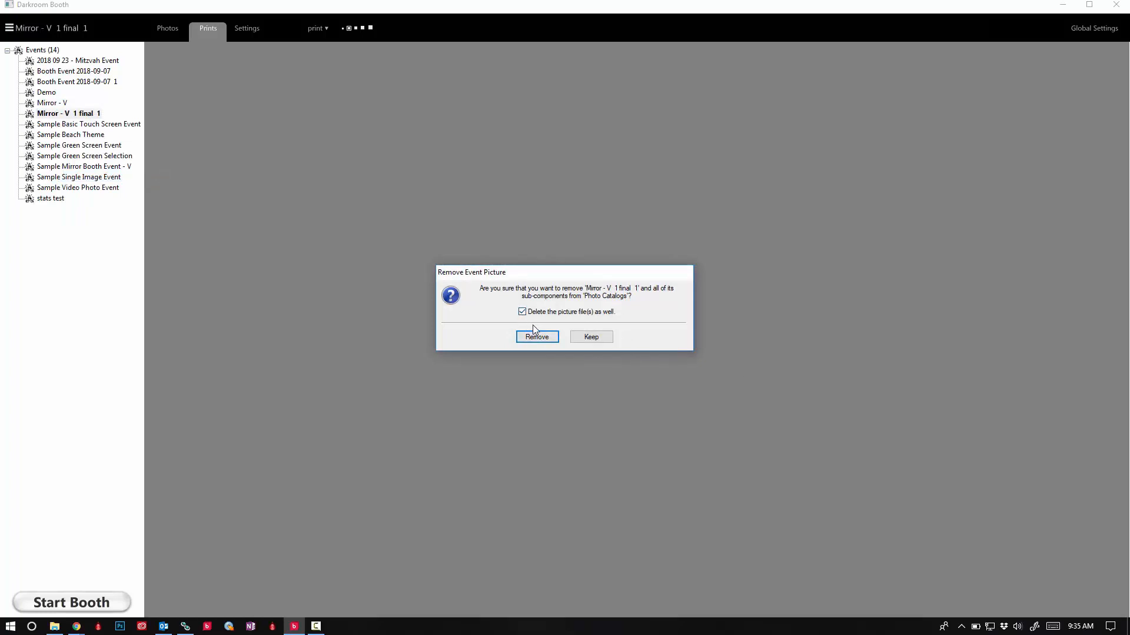